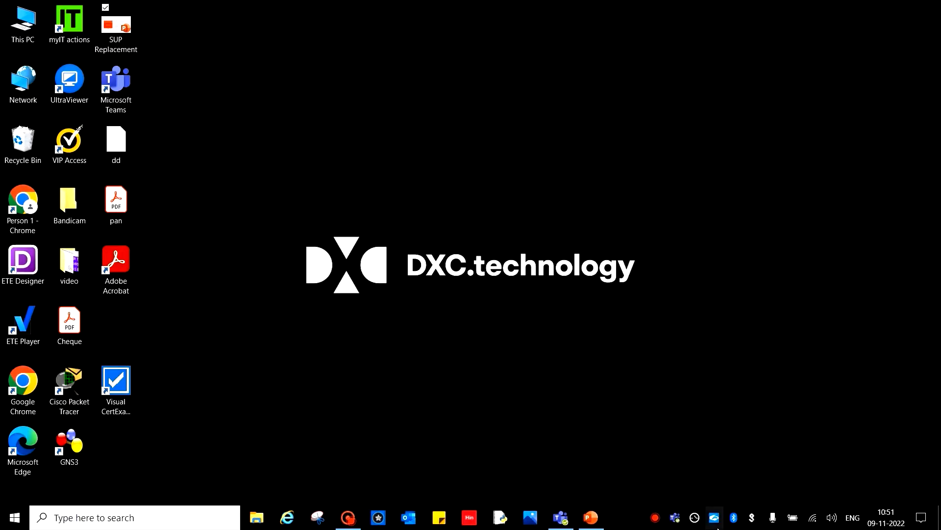
# Step: Open the SUP Replacement presentation from its desktop shortcut onto the Pre Checks slide
pyautogui.click(590, 517)
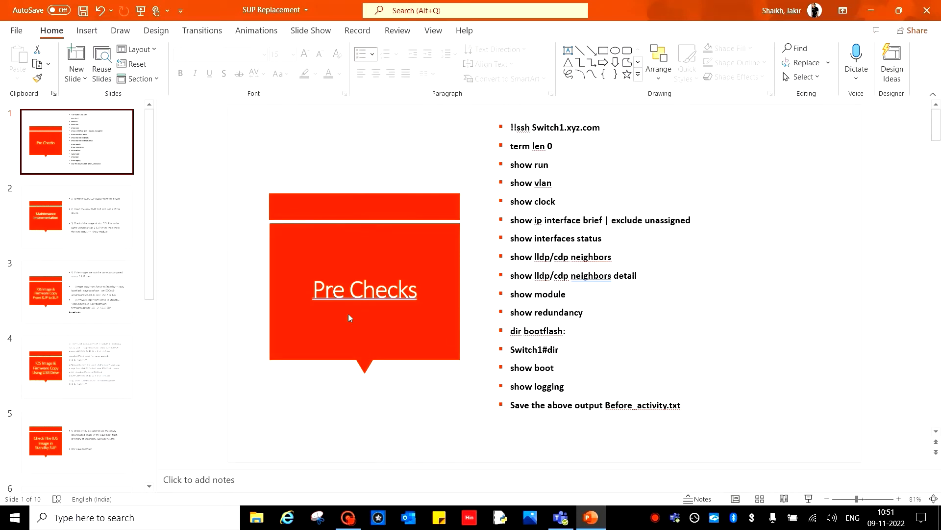
pyautogui.moveTo(345, 323)
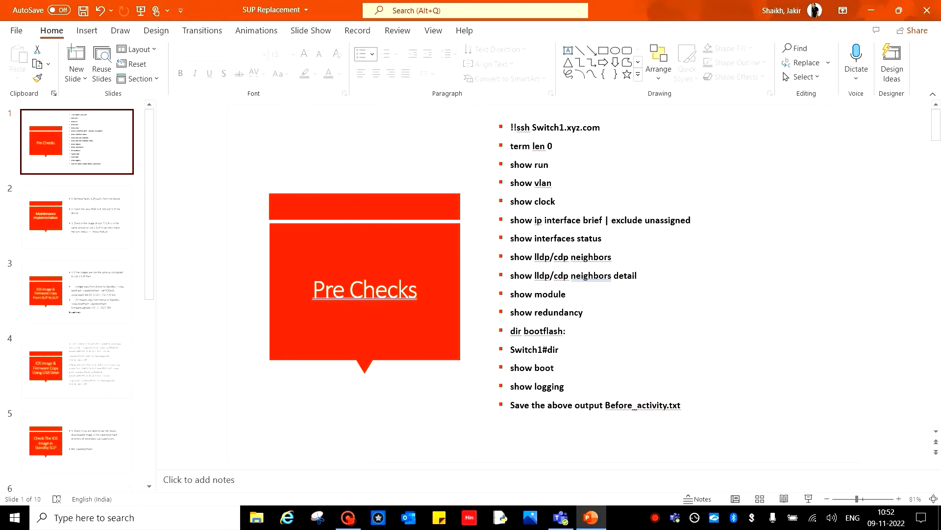
pyautogui.moveTo(28, 183)
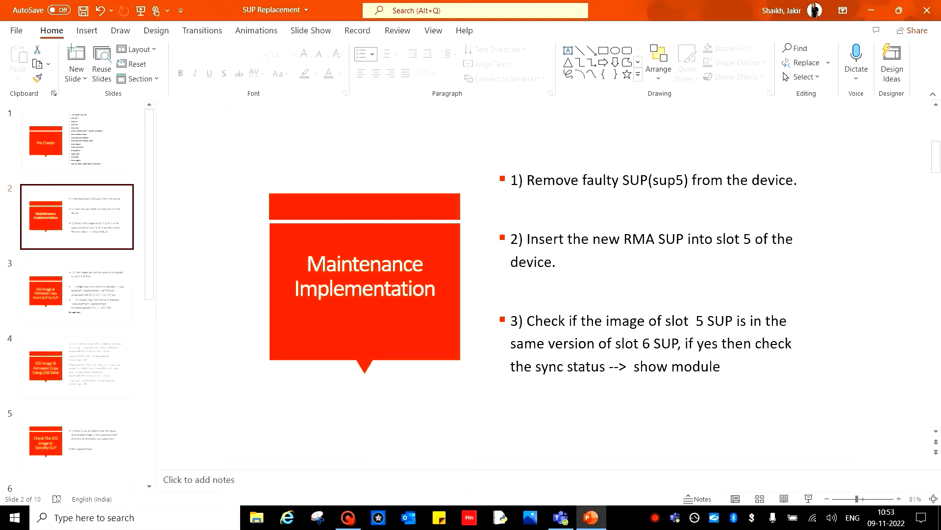
pyautogui.moveTo(461, 5)
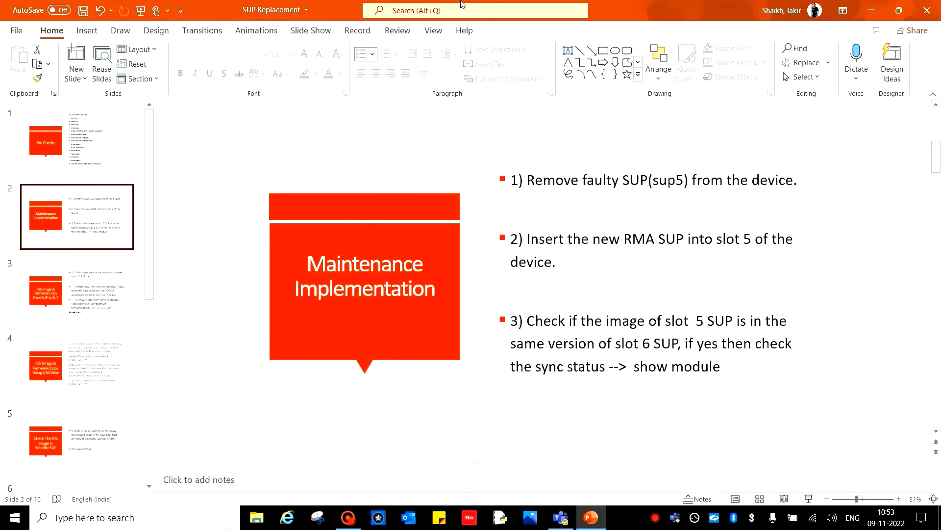
pyautogui.moveTo(462, 6)
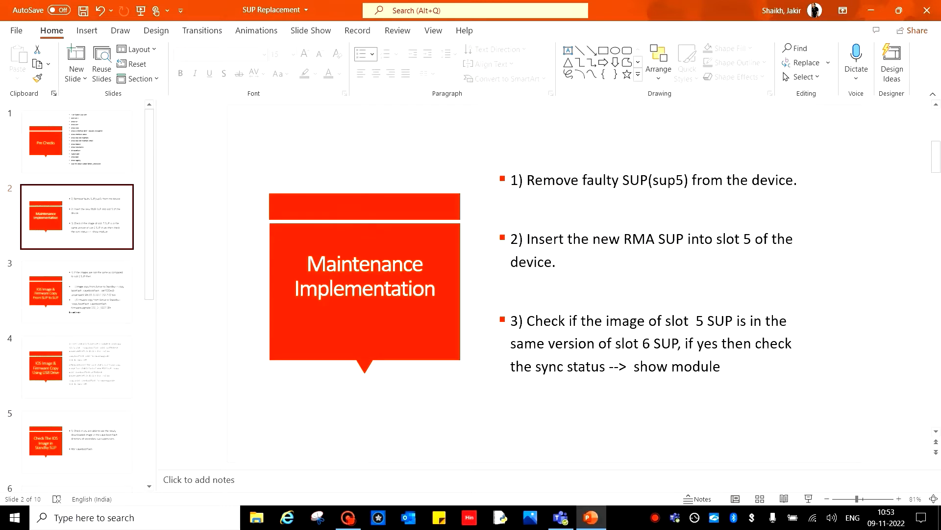
pyautogui.doubleClick(549, 181)
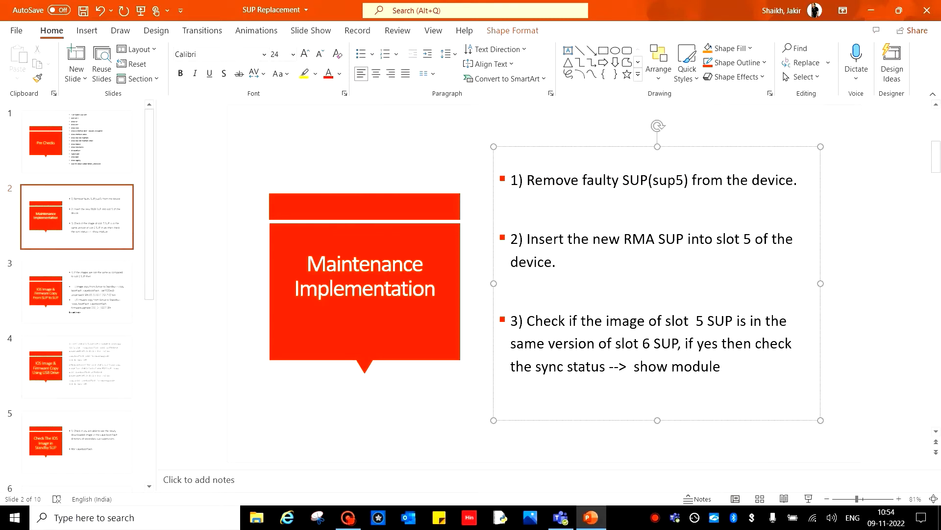
pyautogui.click(77, 292)
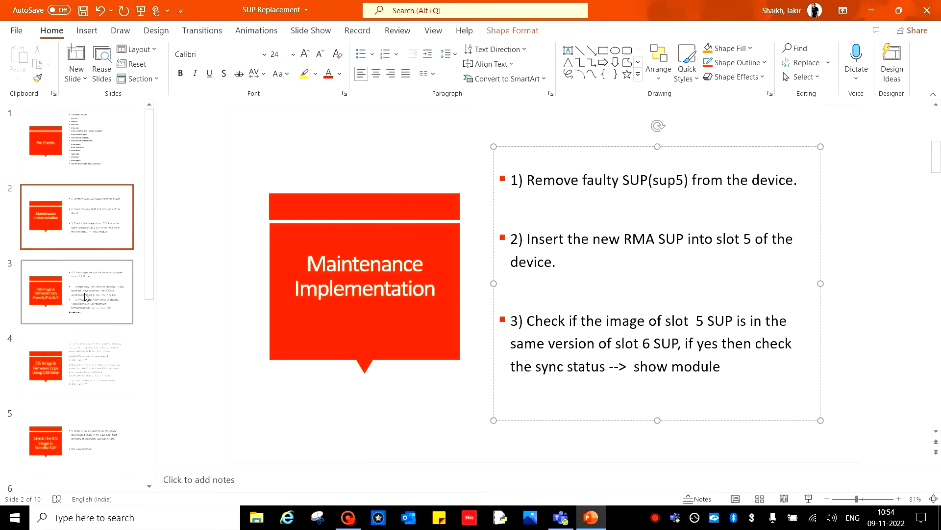
pyautogui.click(76, 291)
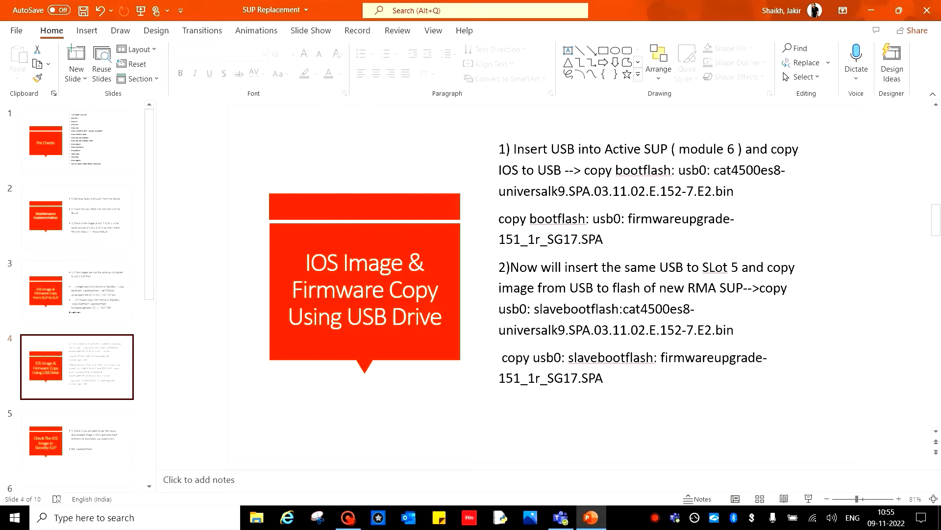
pyautogui.moveTo(710, 170); pyautogui.dragTo(734, 192)
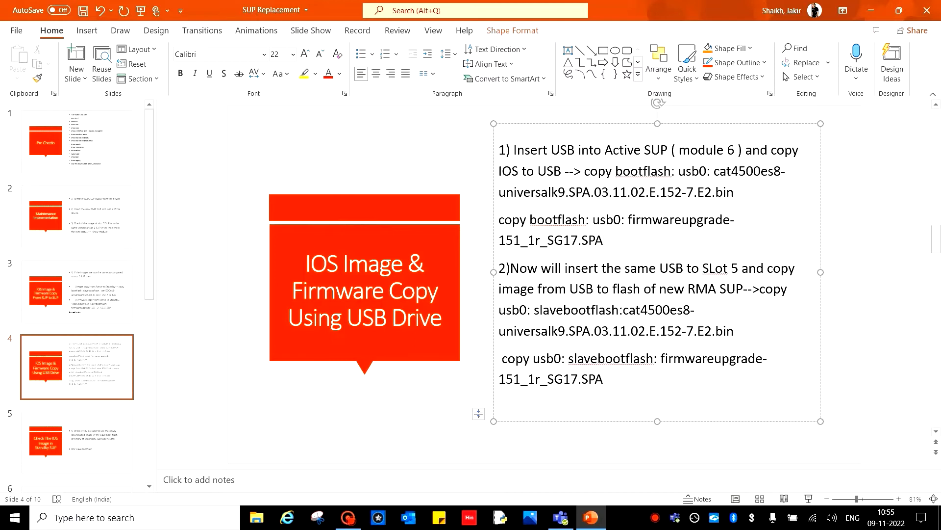
pyautogui.click(606, 240)
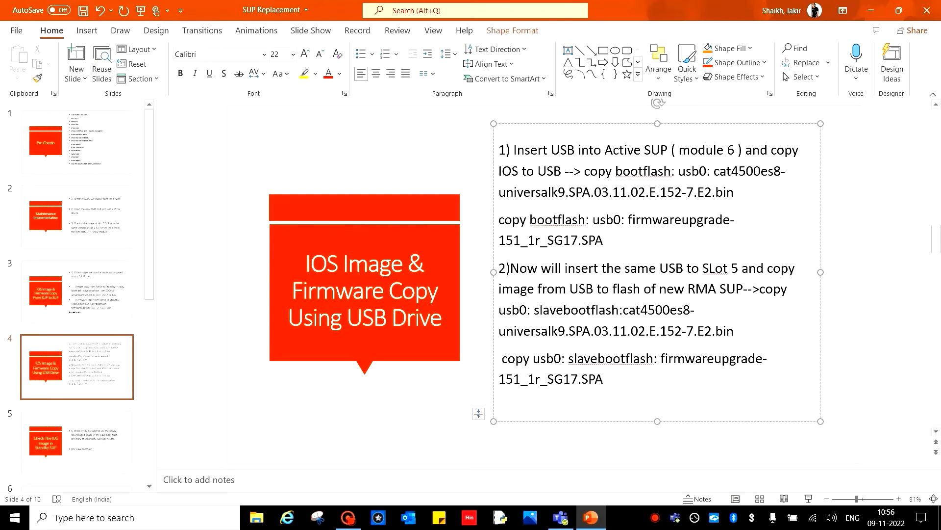
pyautogui.click(605, 240)
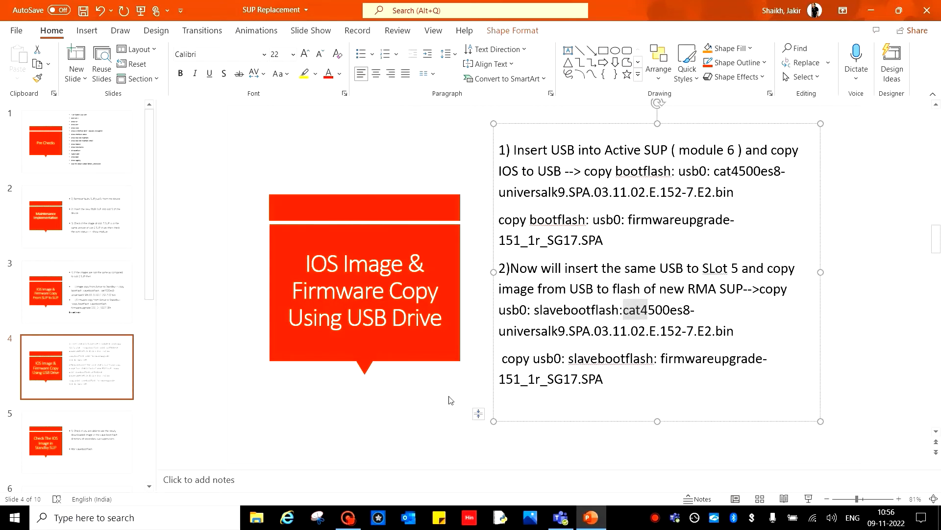
pyautogui.moveTo(451, 400)
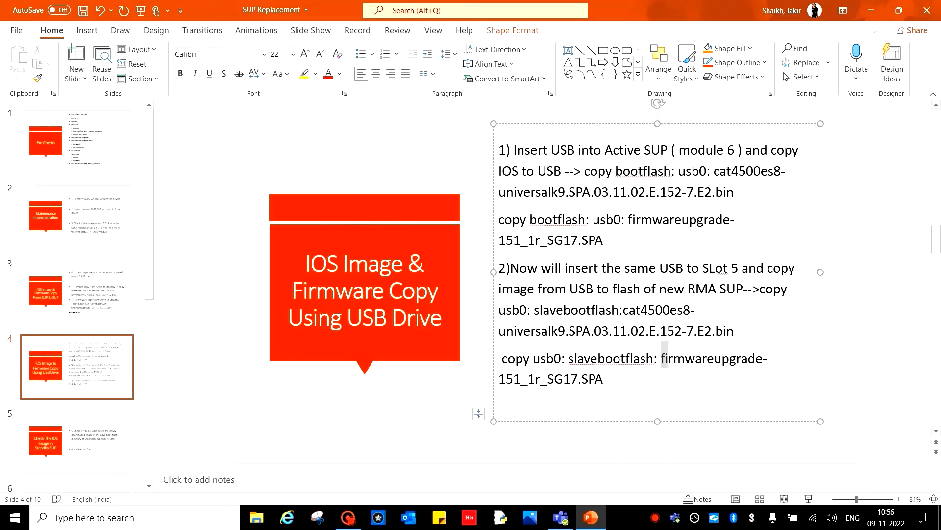
pyautogui.moveTo(664, 359); pyautogui.dragTo(603, 379)
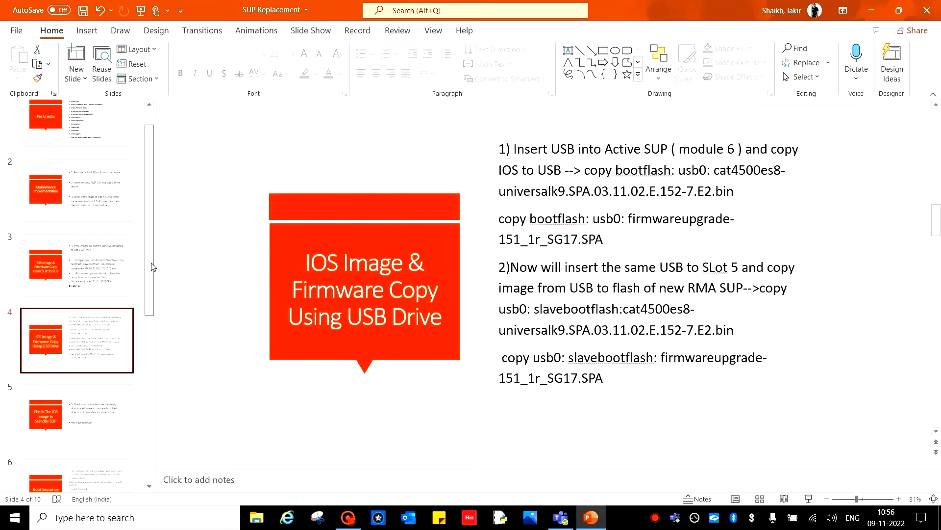
# Step: Show slide 5 with the dir slavebootflash check of the standby SUP image
pyautogui.click(76, 294)
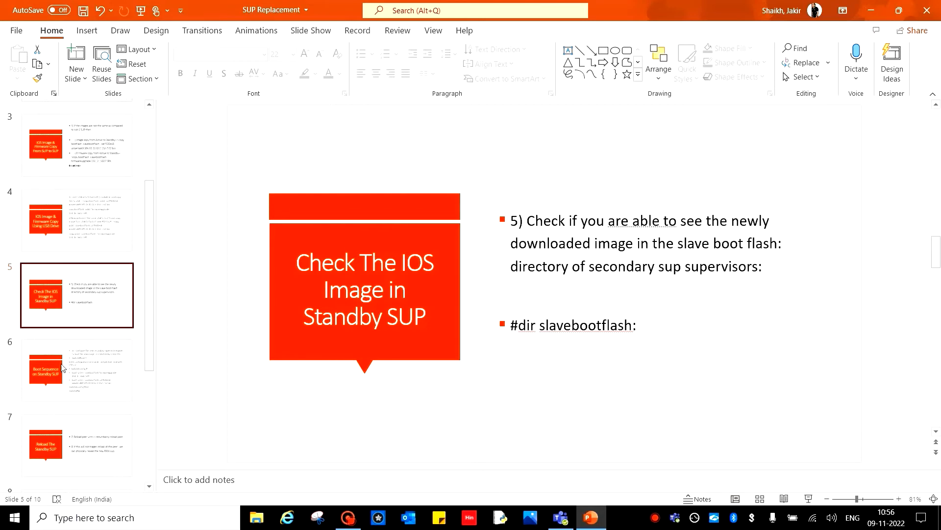
# Step: Show slide 6 and highlight the second boot system file name in the slavebootflash commands
pyautogui.click(76, 370)
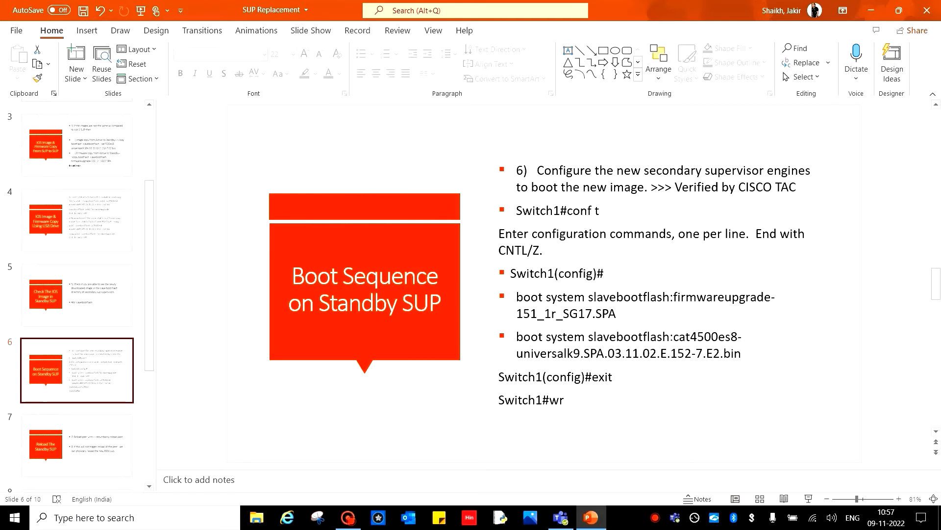
pyautogui.moveTo(670, 336); pyautogui.dragTo(741, 353)
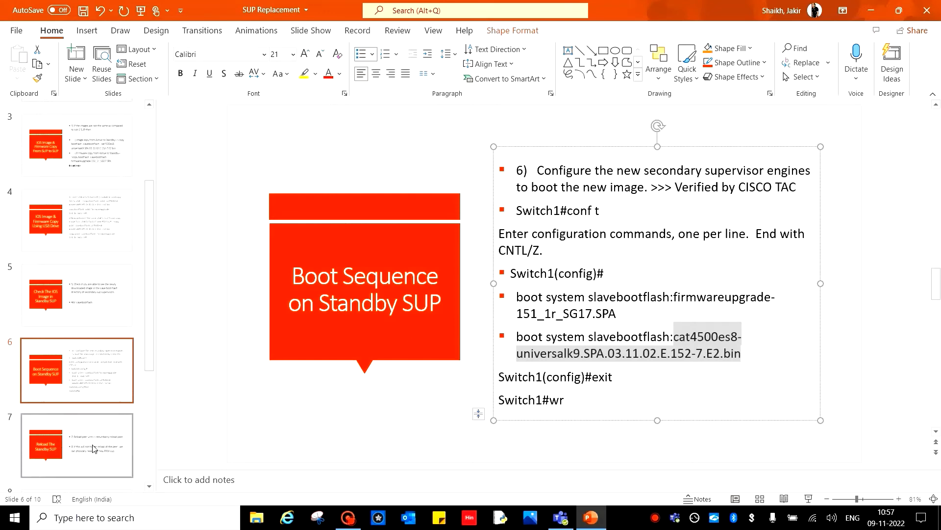
pyautogui.click(76, 445)
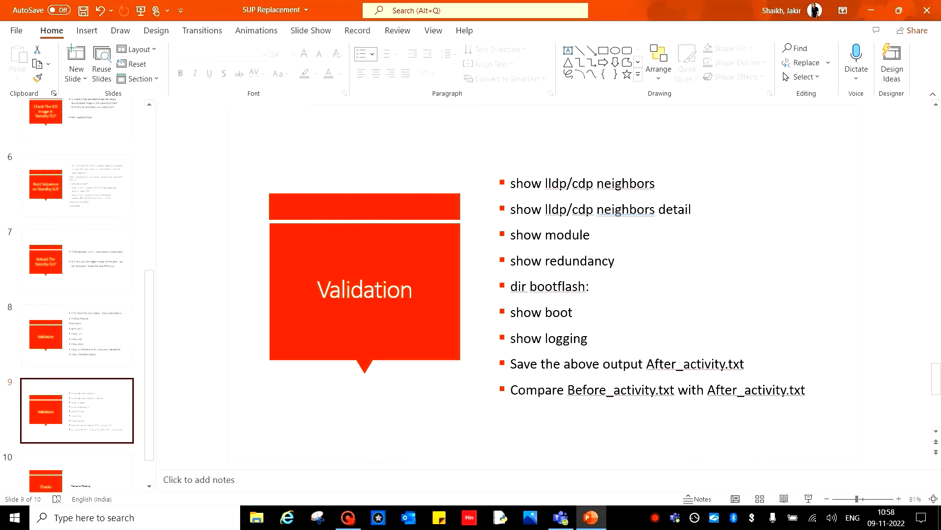
pyautogui.moveTo(528, 440)
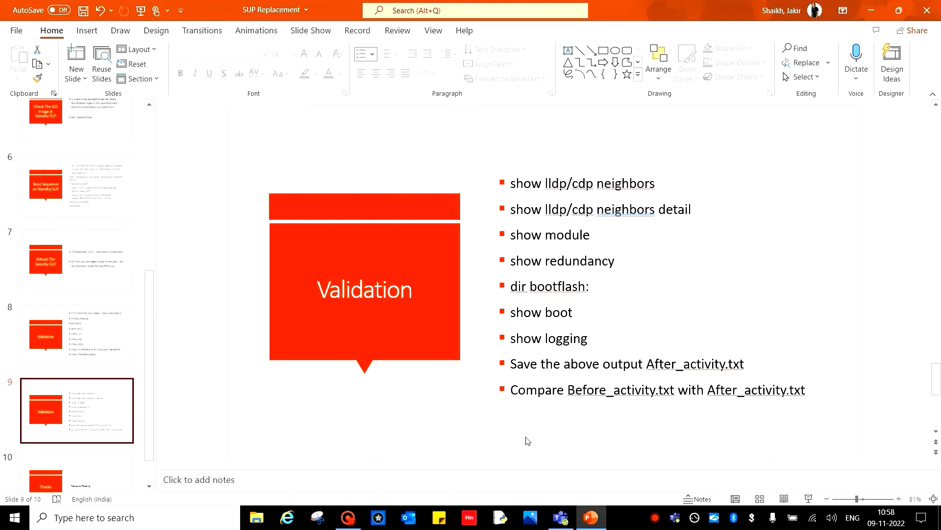